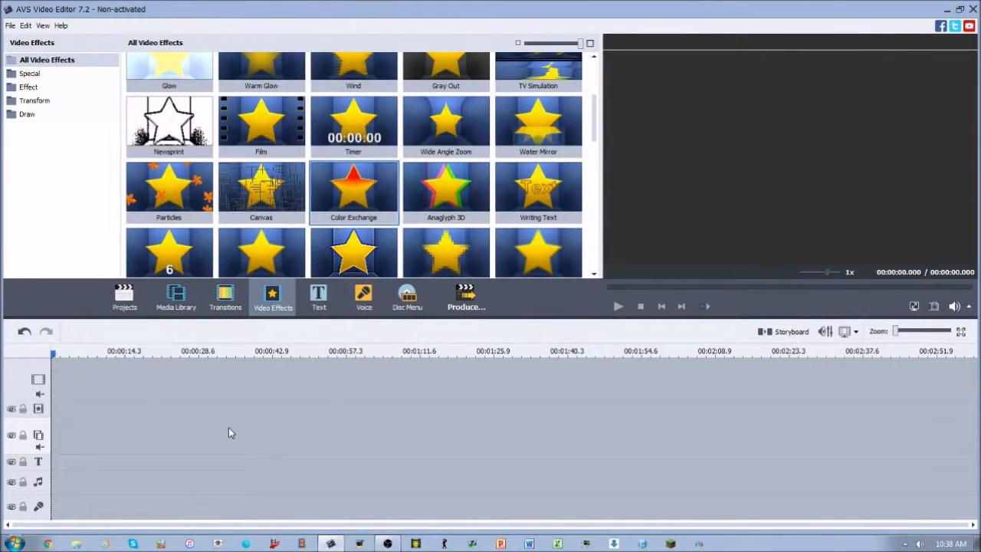
mouse_move(356, 194)
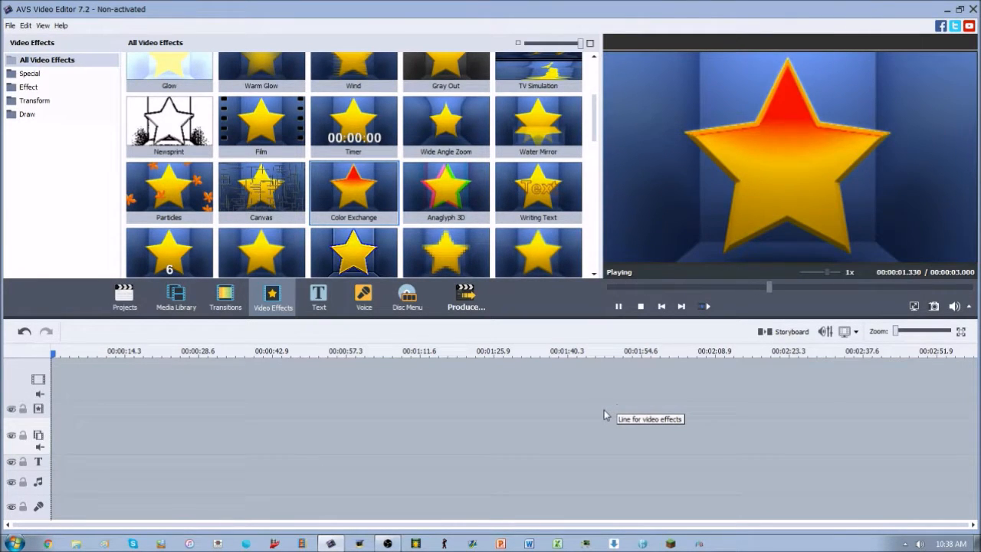
Show the imported media clips and place the WD0185 space background on the timeline
click(175, 297)
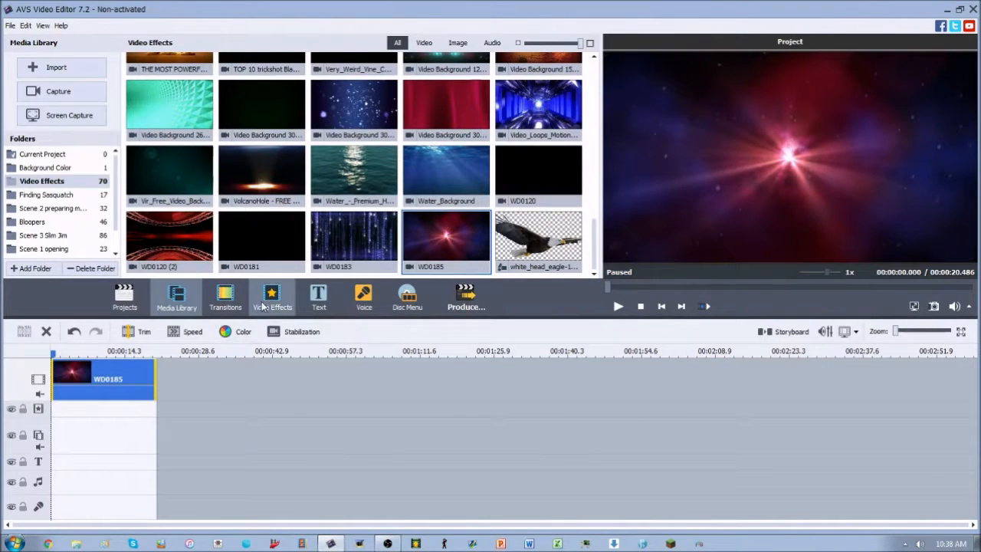
Add the Color Exchange effect under the WD0185 clip, play it back, and select it
click(272, 297)
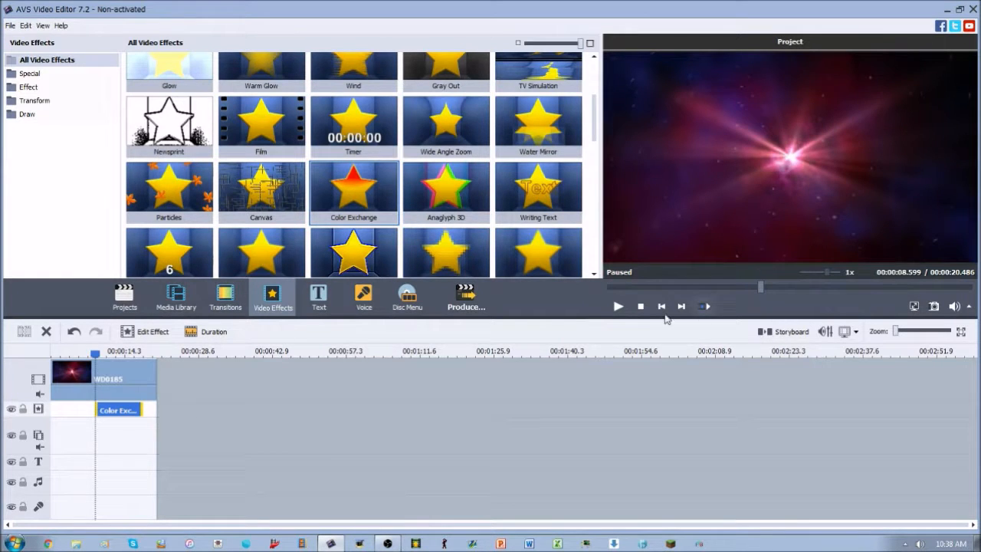
click(618, 306)
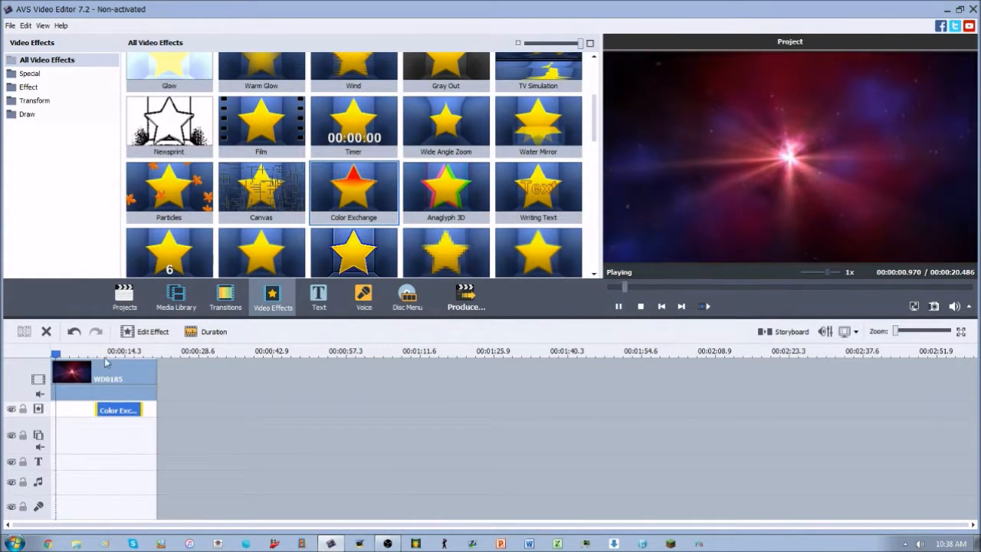
click(618, 306)
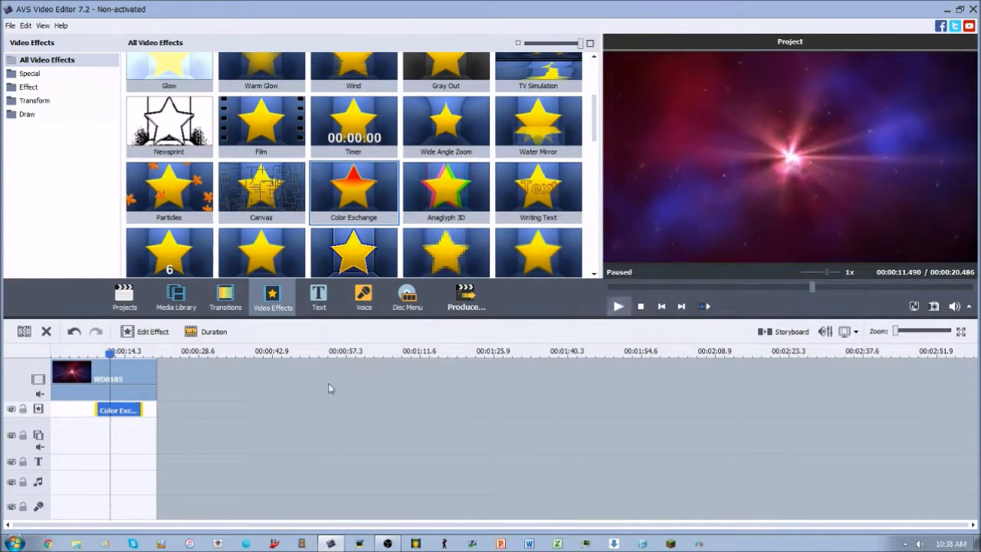
click(145, 331)
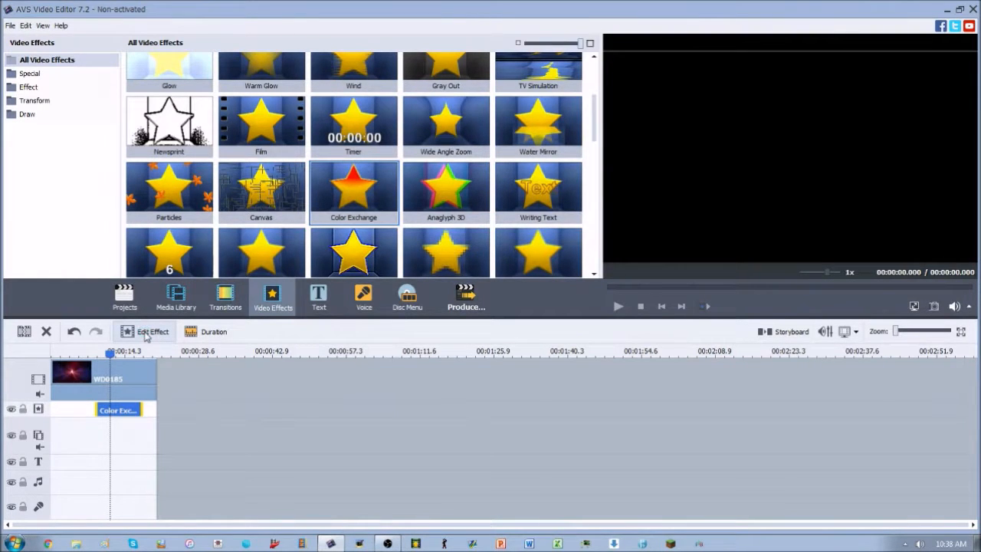
Open the Color Exchange settings and sample a magenta tone from the frame as Color 1
click(152, 331)
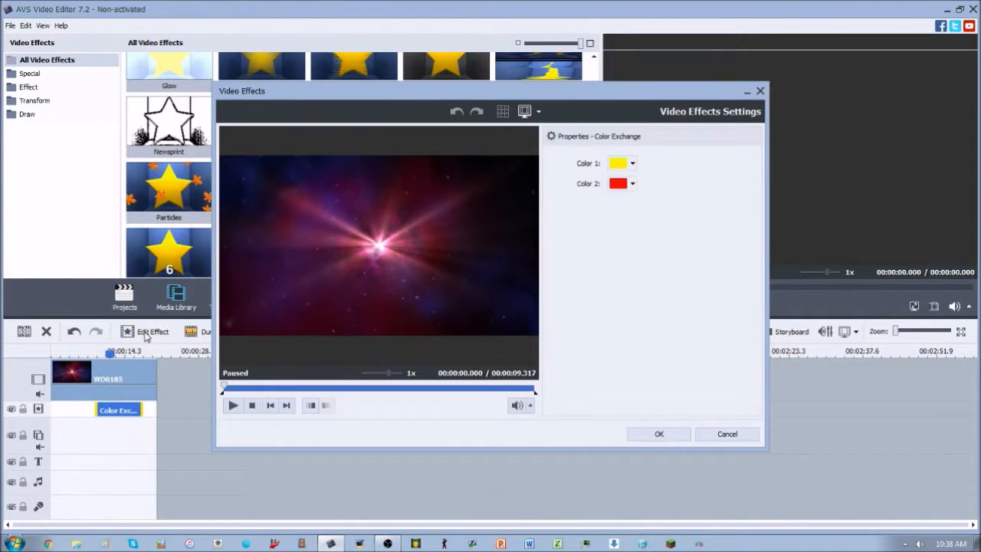
mouse_move(594, 173)
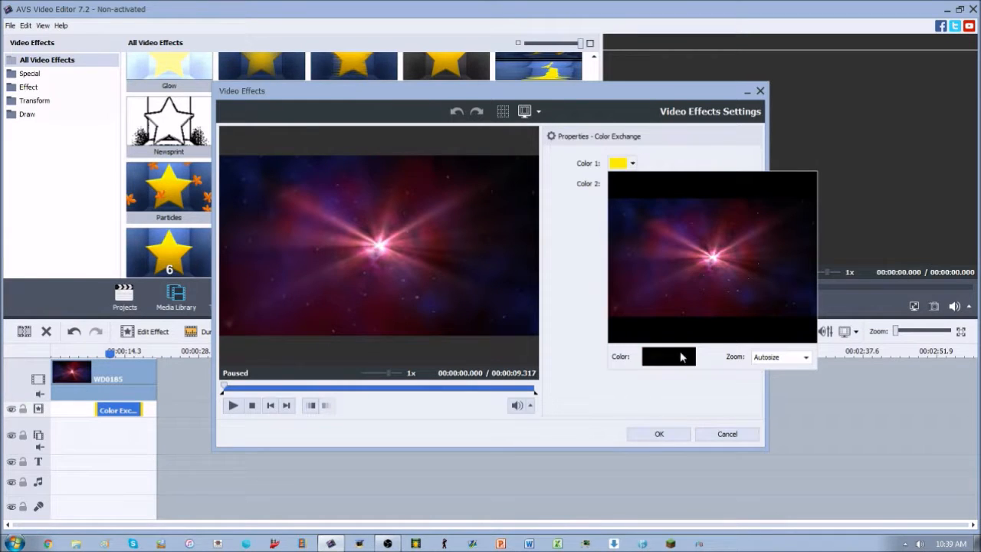
click(667, 357)
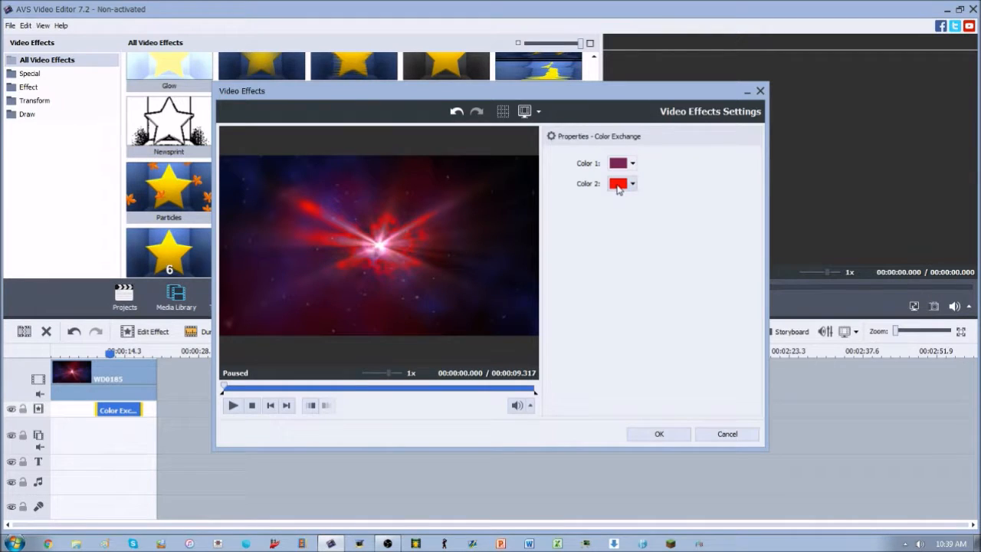
Set the replacement color to yellow and preview the navy-to-yellow swap
click(632, 184)
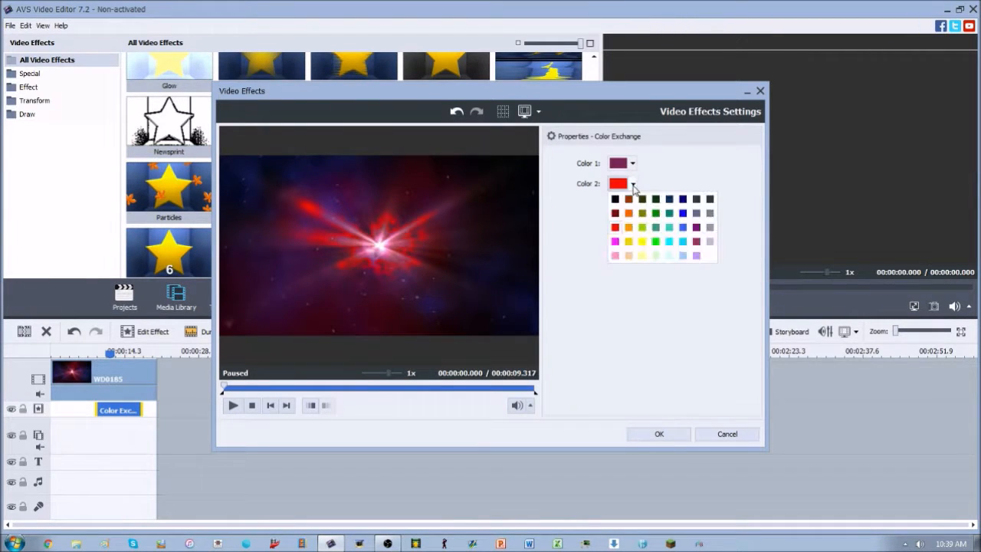
click(633, 183)
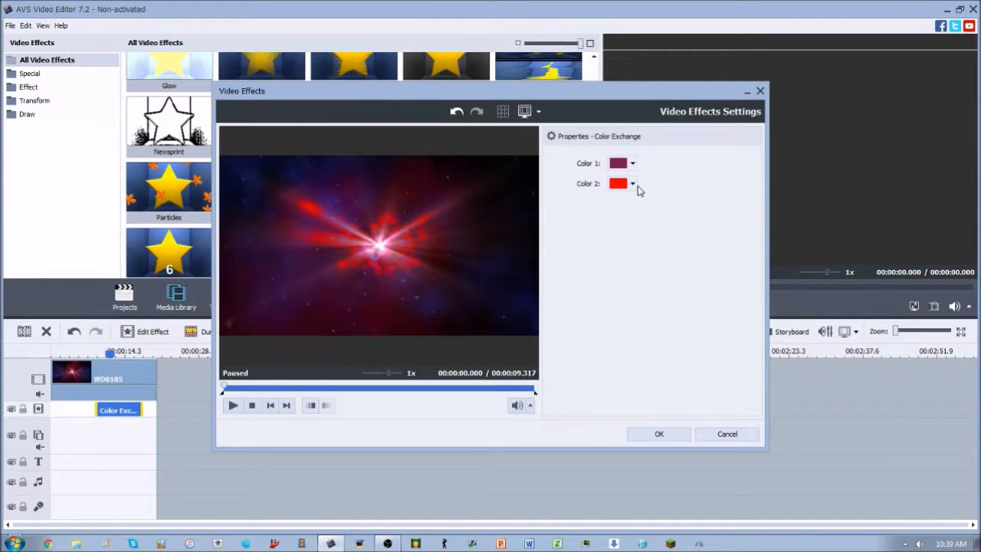
click(632, 183)
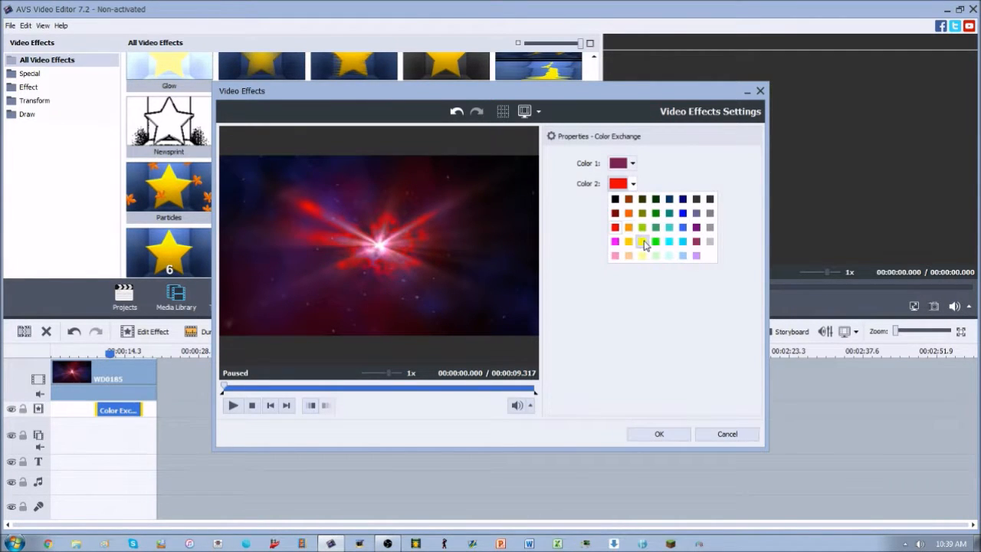
click(628, 242)
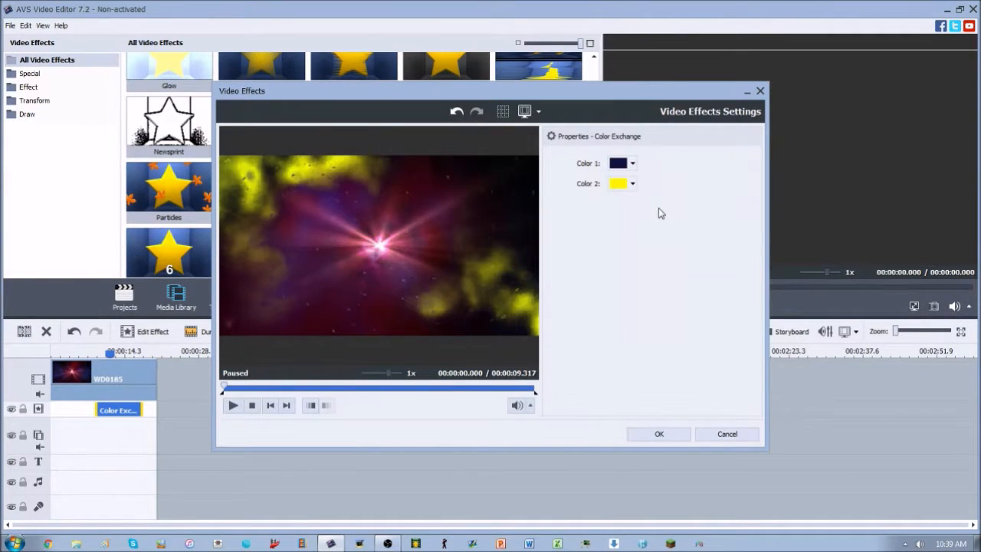
mouse_move(491, 363)
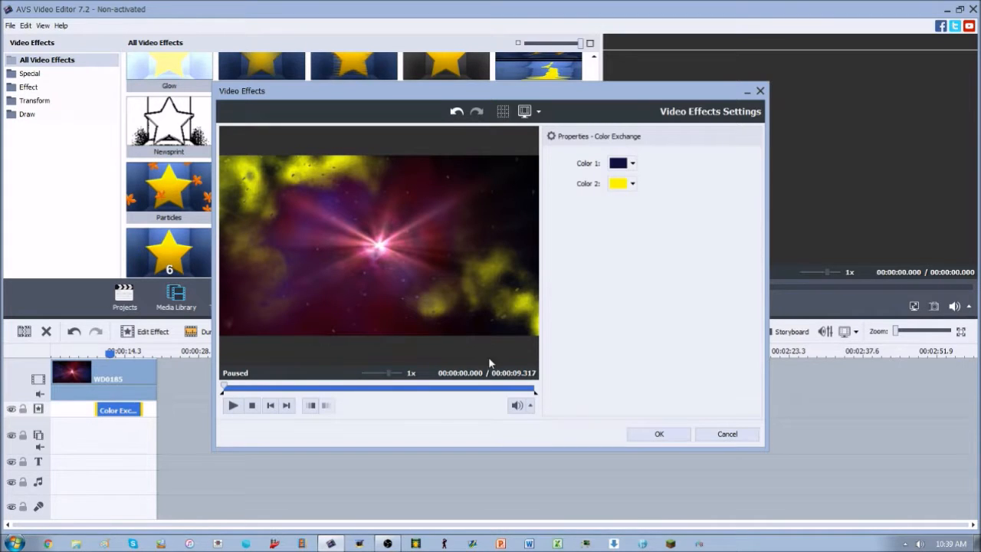
click(233, 405)
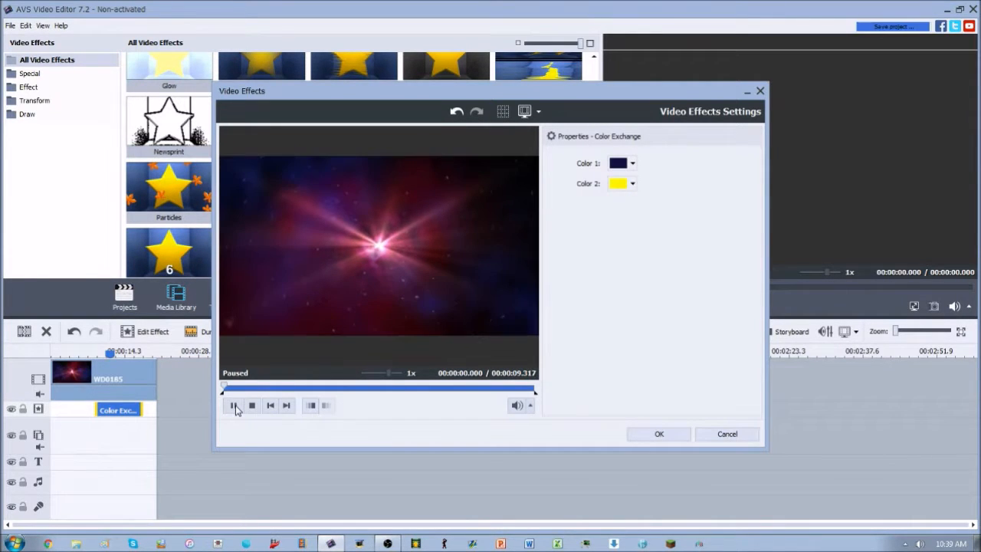
Play and pause the dialog preview to inspect where yellow appears
click(232, 404)
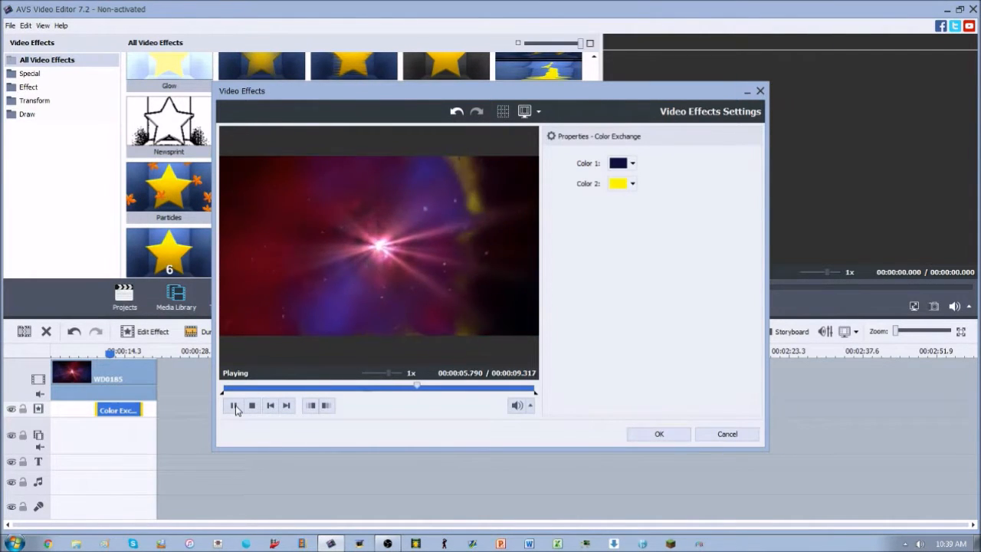
click(232, 405)
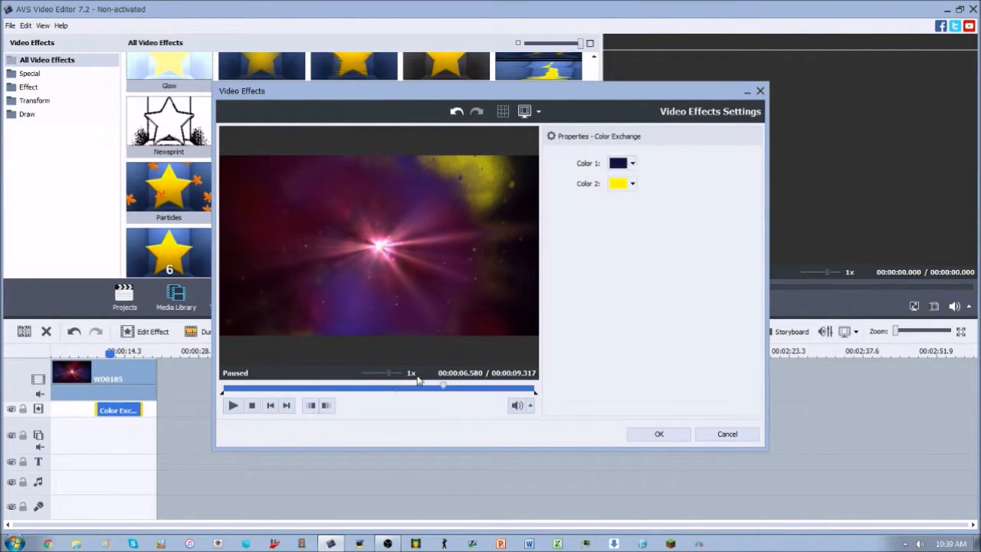
click(233, 404)
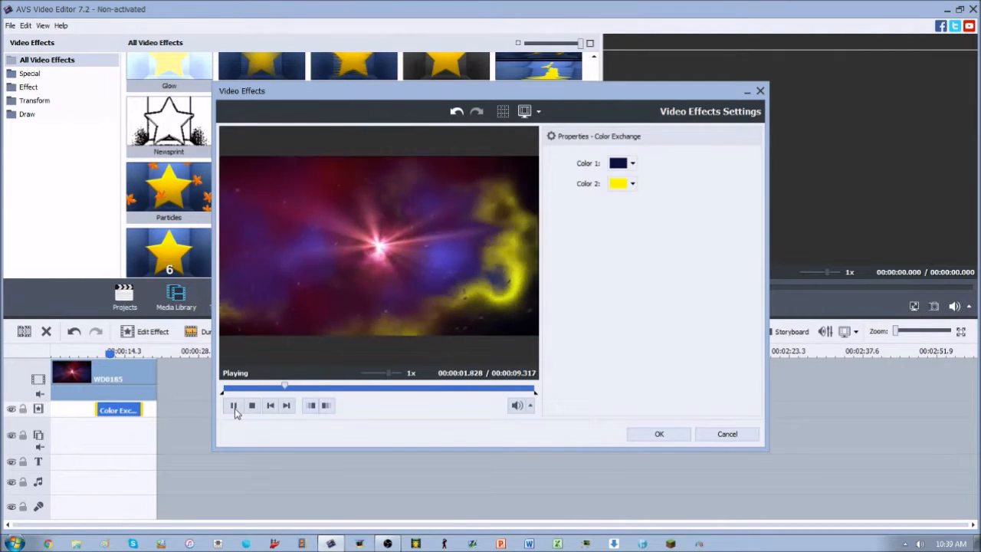
click(233, 404)
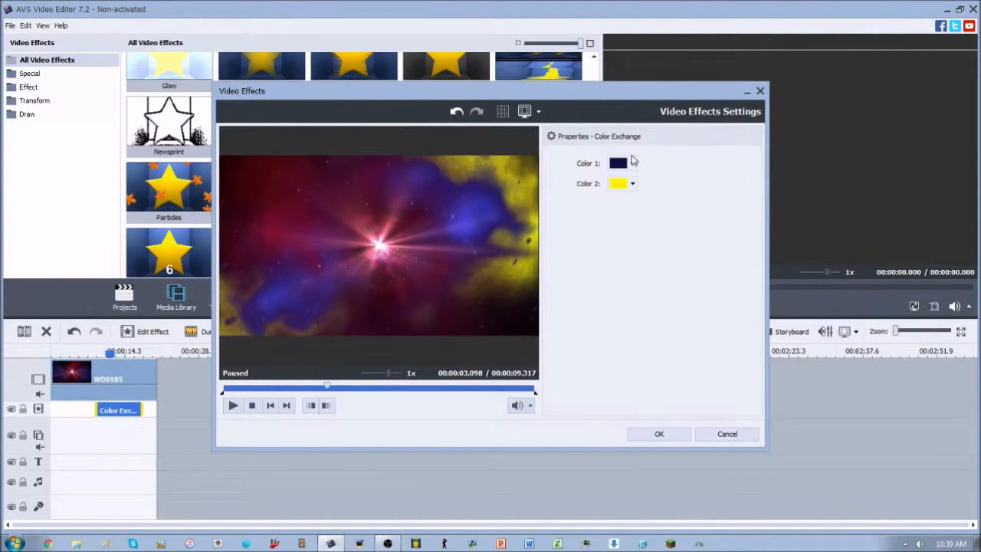
Sample a blue-violet from the frame as Color 1 and preview the new swap
click(632, 162)
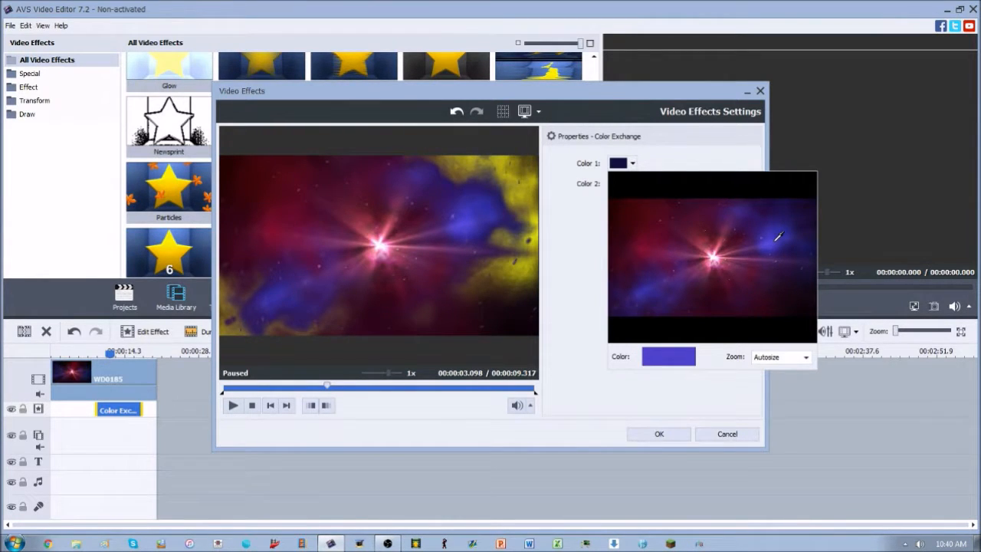
click(233, 405)
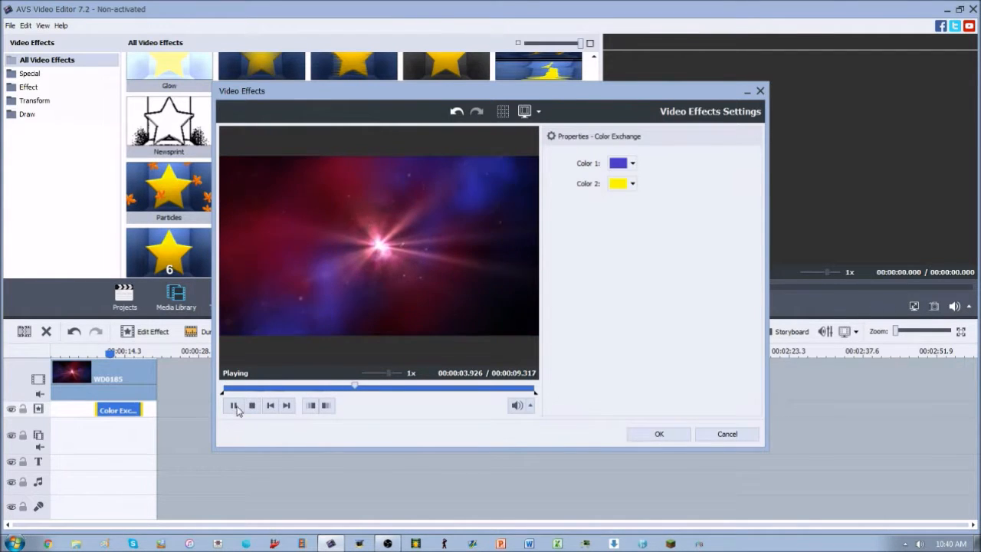
click(233, 404)
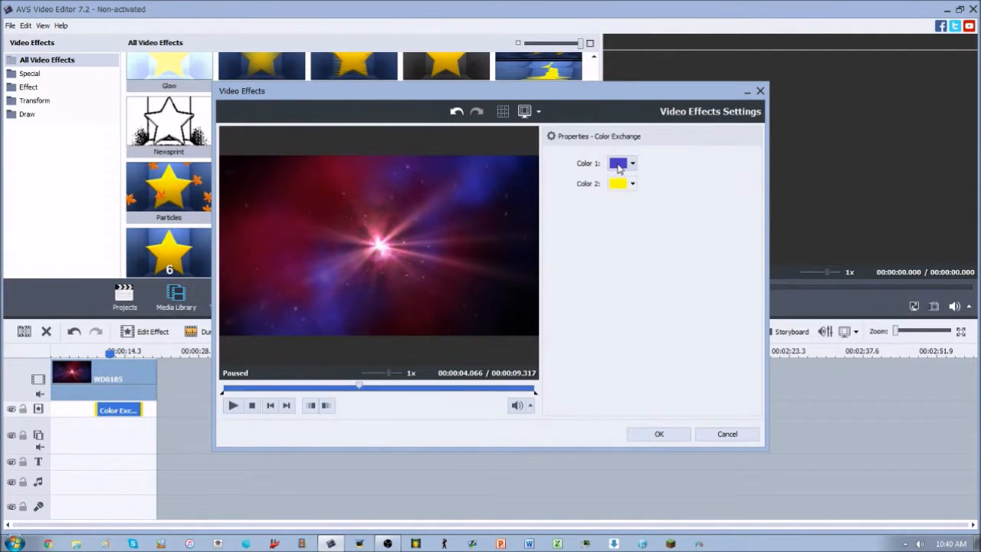
click(617, 163)
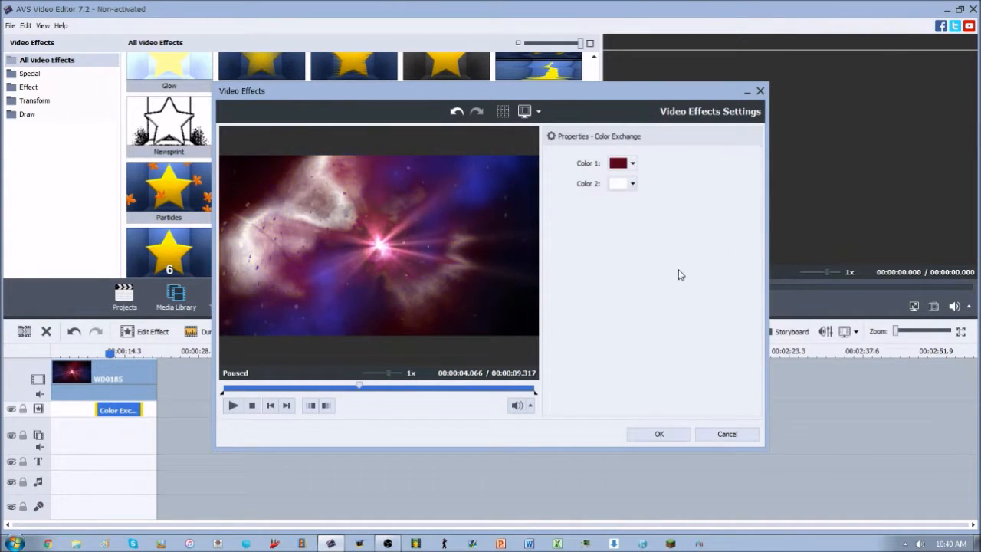
Preview the white swap and drag the effect's fade-out marker near the end
click(233, 405)
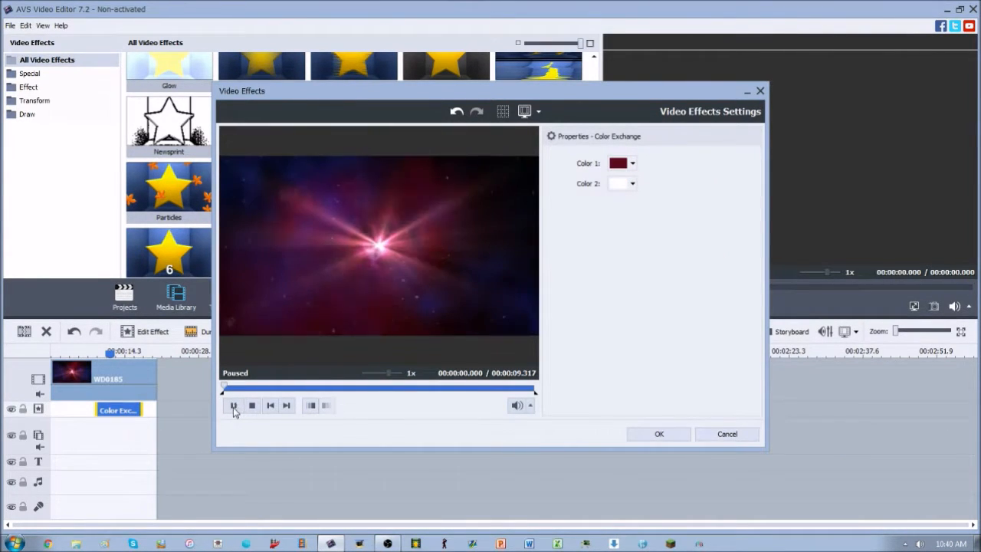
click(234, 404)
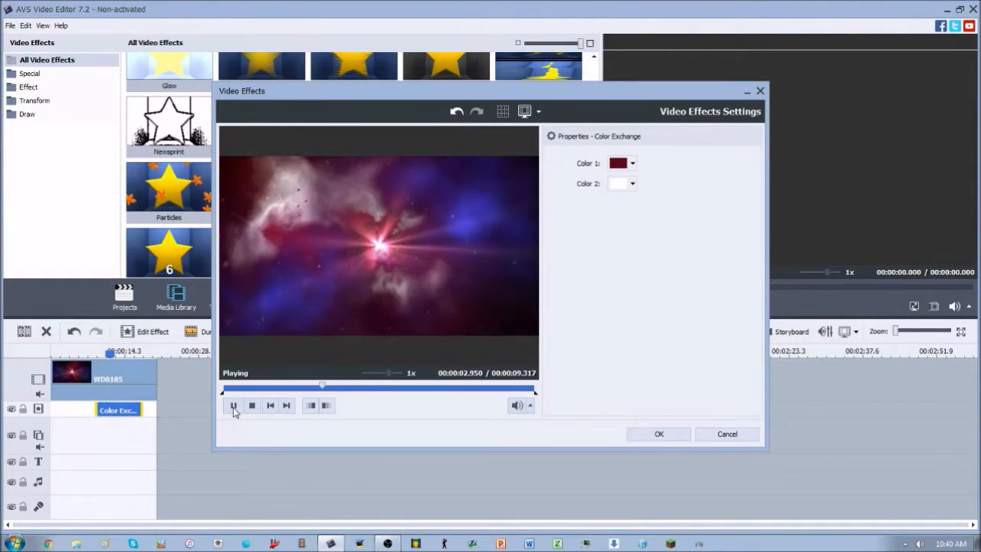
click(233, 404)
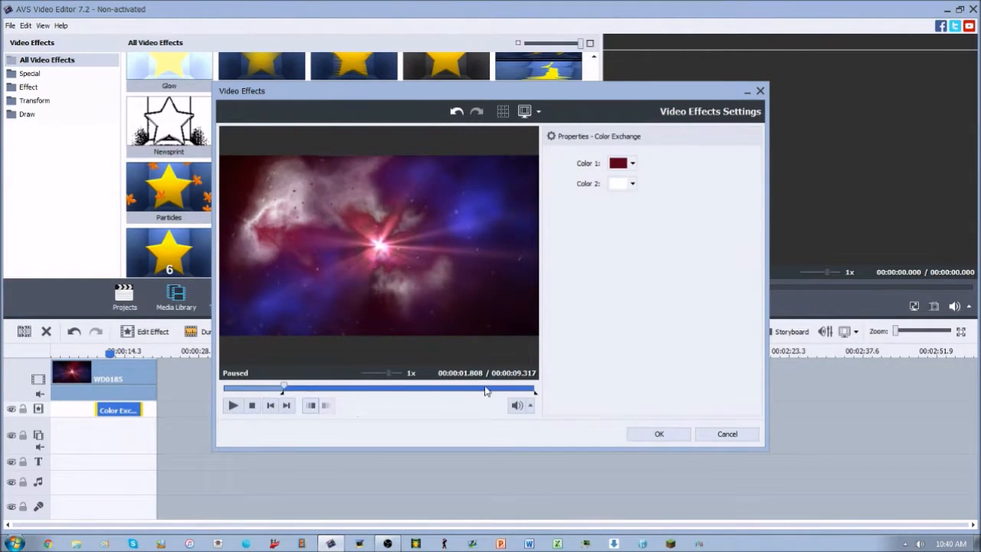
drag(283, 389, 484, 389)
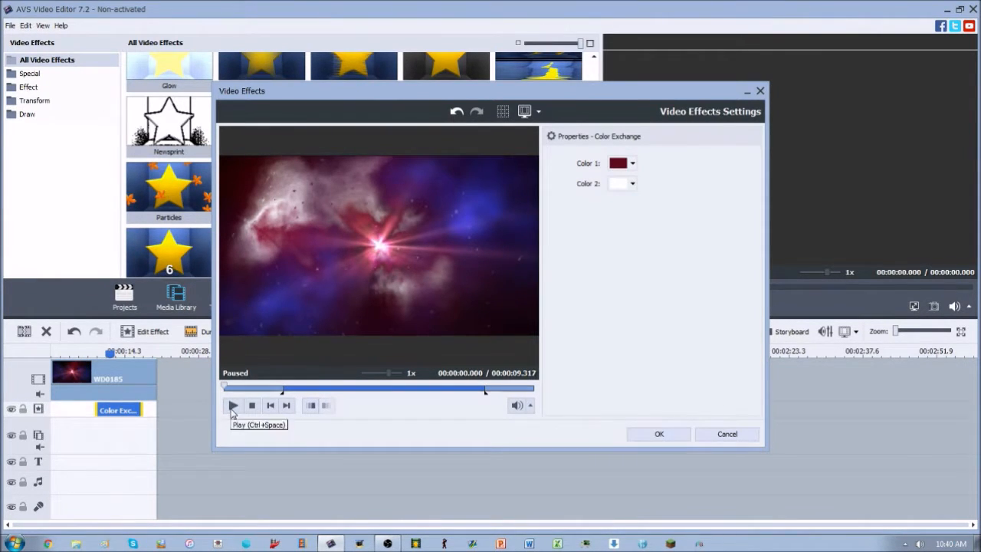
click(233, 405)
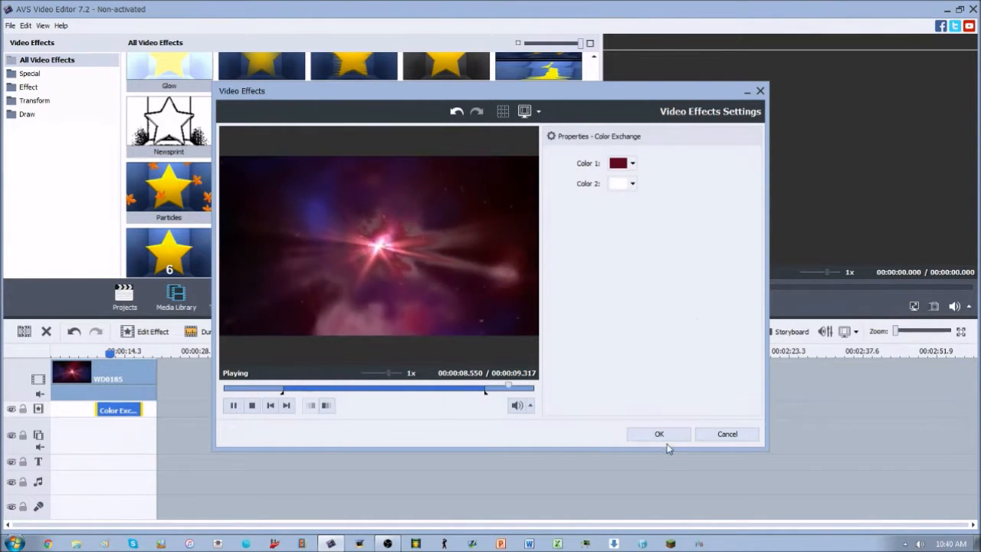
Accept the Color Exchange settings and play the project over the effect
click(658, 433)
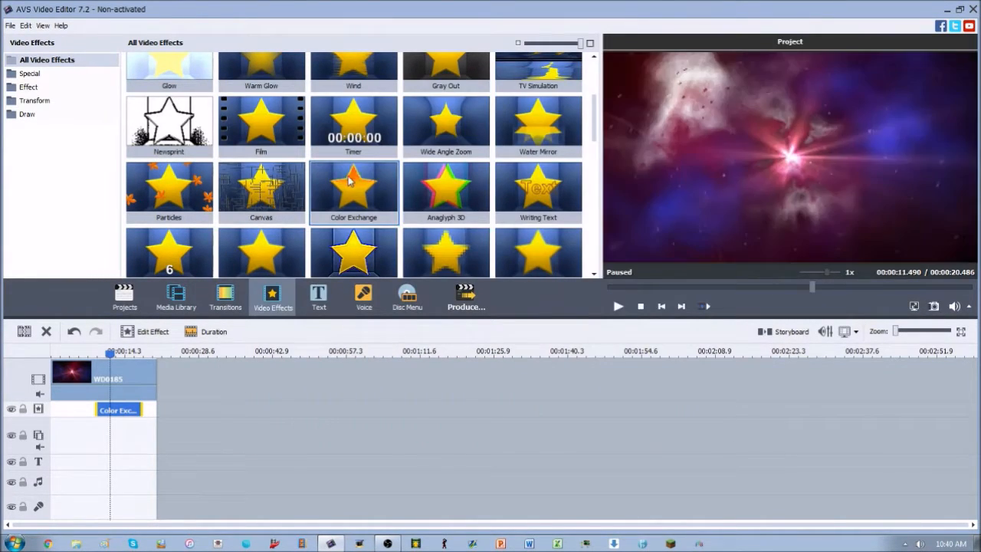
click(93, 352)
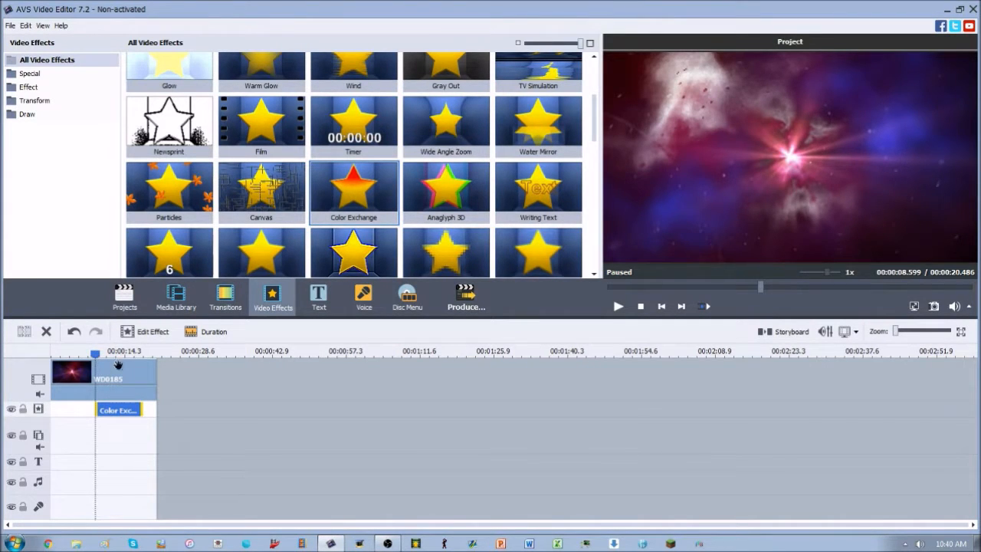
click(617, 305)
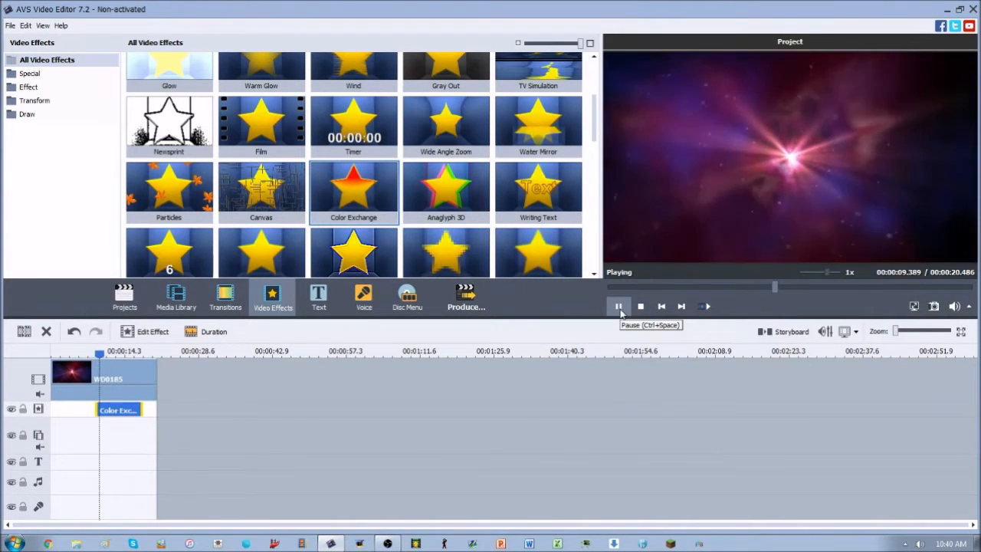